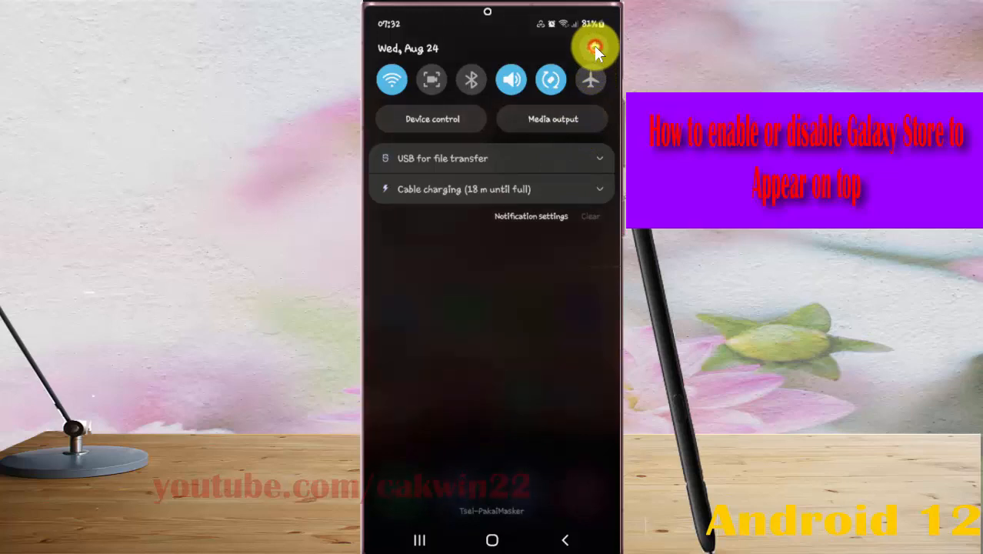
Step: Reach the Apps entry in the main Settings list from the quick panel gear
{"action": "left_click", "coordinate": [594, 48]}
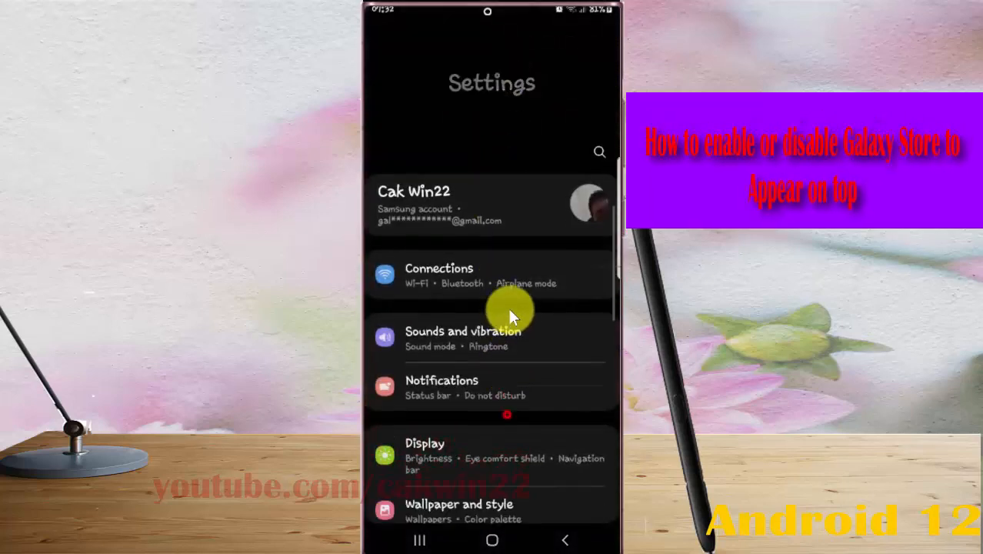
{"action": "scroll", "scroll_direction": "up", "scroll_amount": 3}
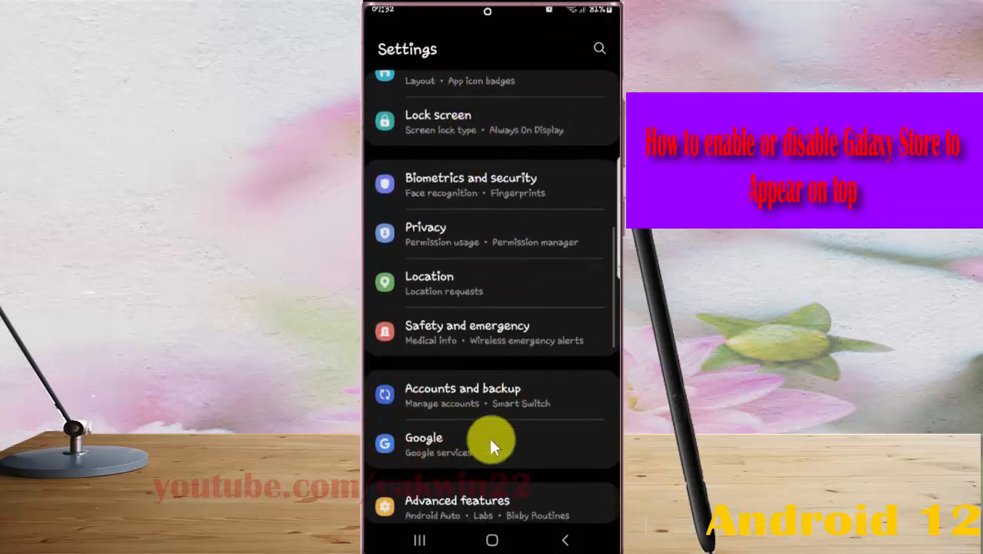
{"action": "scroll", "scroll_direction": "down", "scroll_amount": 3}
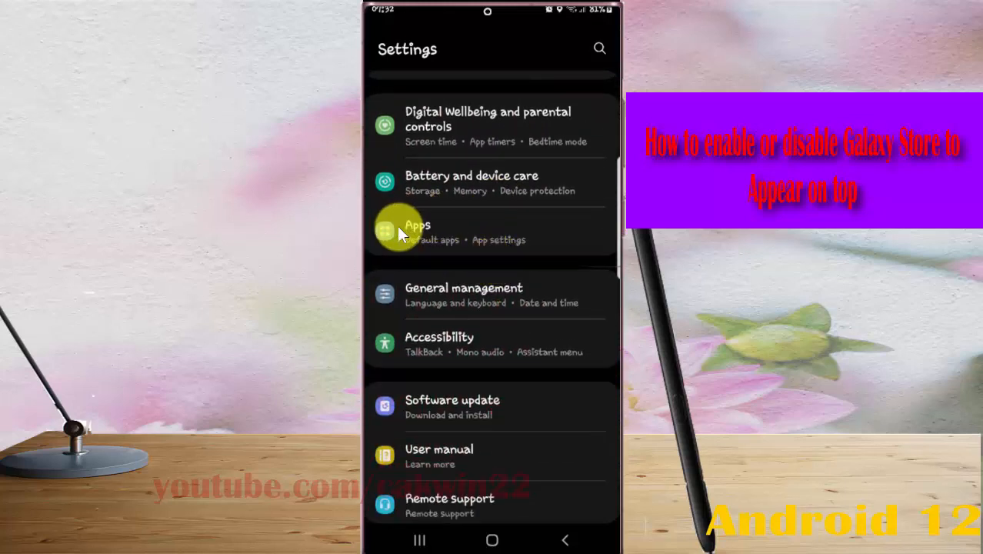
Step: Go from Apps through its three-dot menu to the Special access permissions page
{"action": "left_click", "coordinate": [419, 231]}
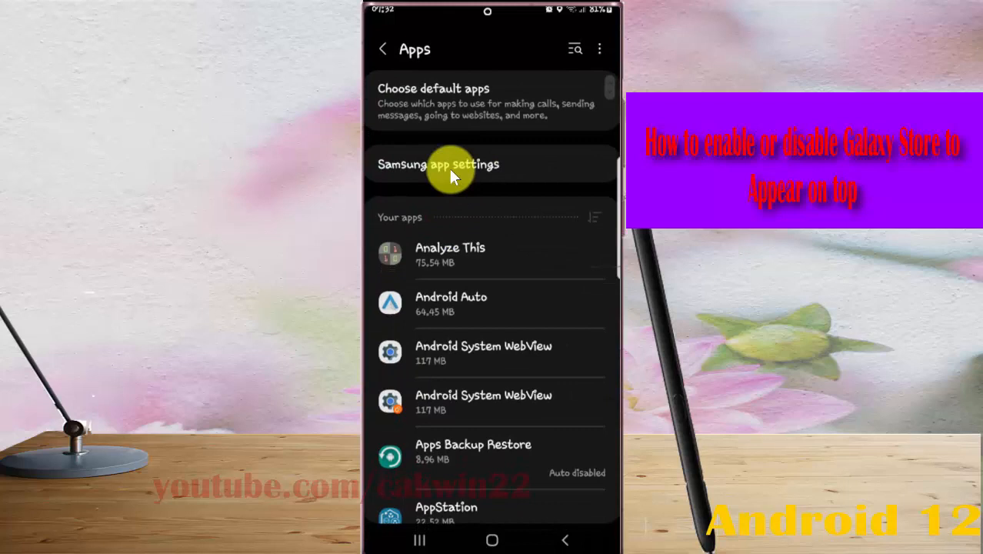
{"action": "mouse_move", "coordinate": [598, 43]}
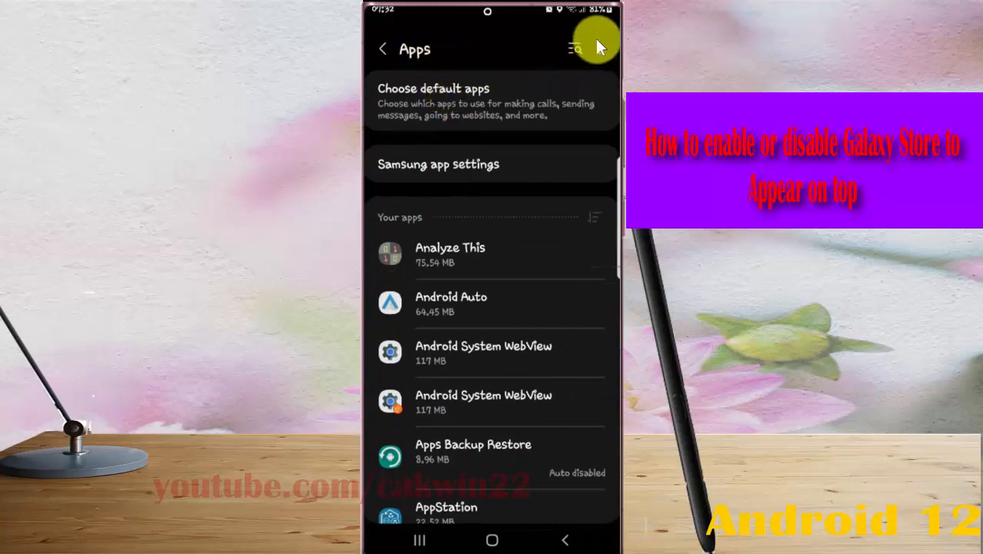
{"action": "left_click", "coordinate": [575, 47]}
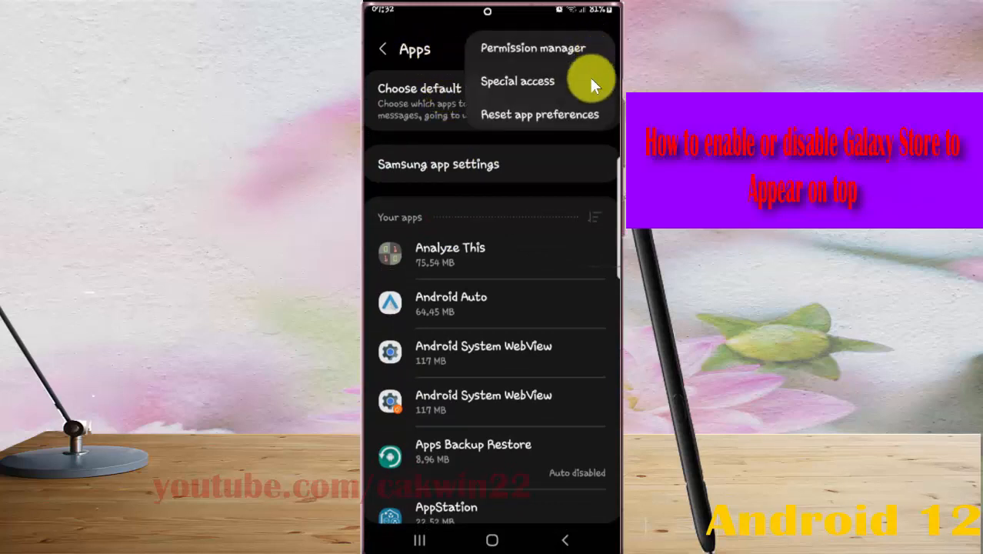
{"action": "mouse_move", "coordinate": [545, 85]}
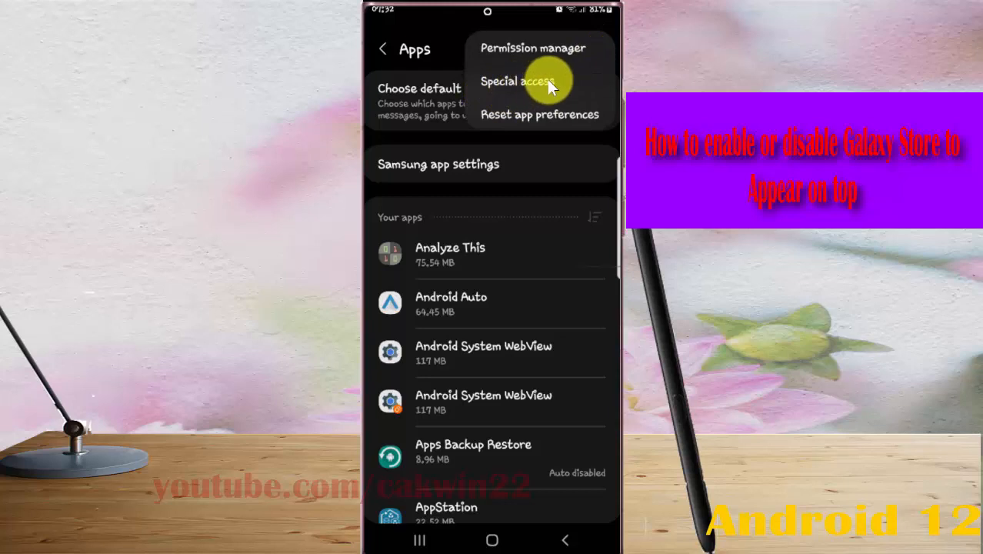
{"action": "left_click", "coordinate": [516, 80]}
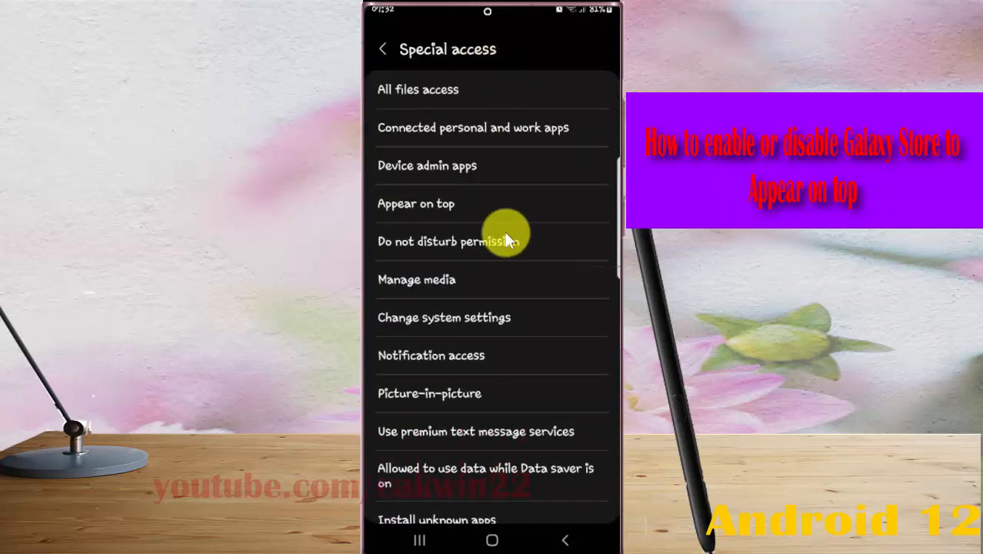
{"action": "mouse_move", "coordinate": [396, 192]}
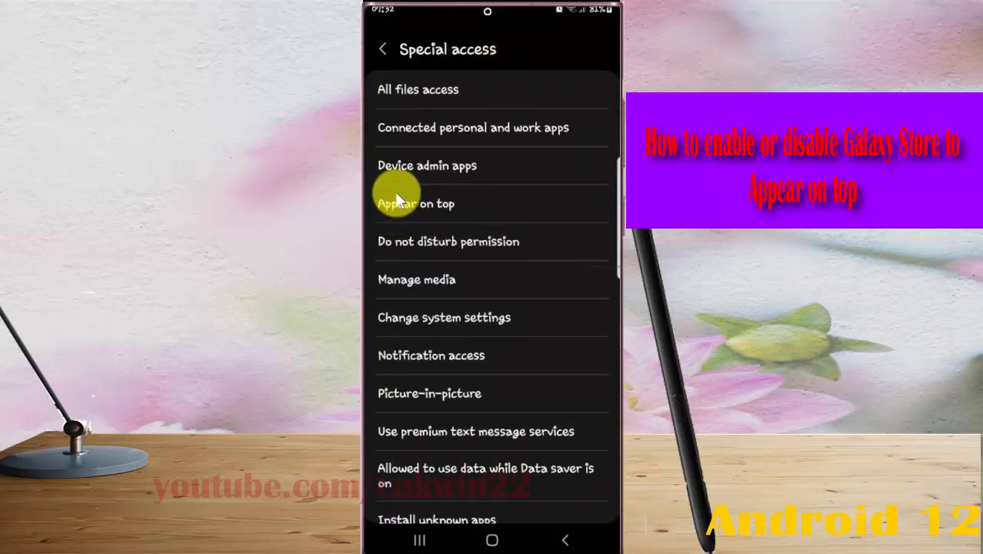
Step: Show the Appear on top app list with Galaxy Store in view
{"action": "left_click", "coordinate": [415, 203]}
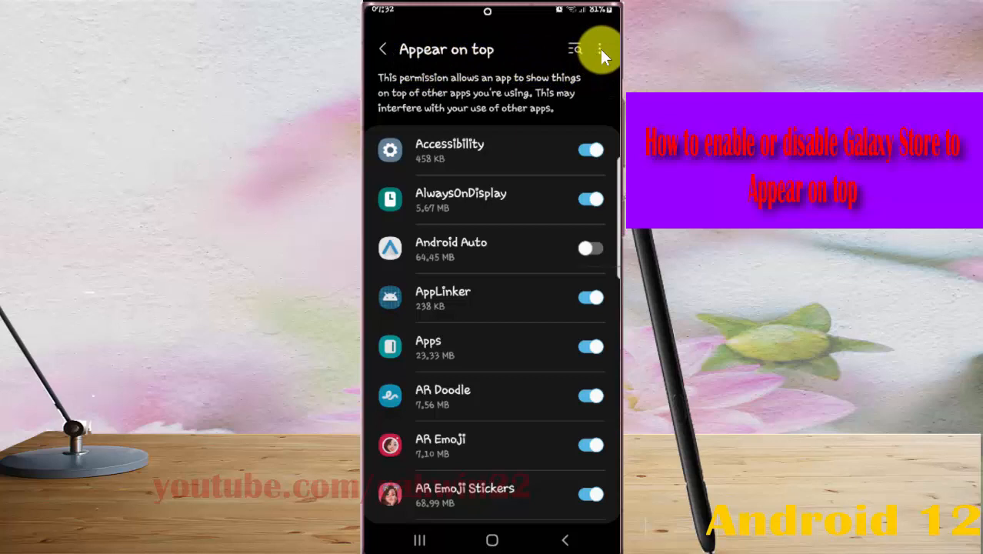
{"action": "left_click", "coordinate": [601, 48]}
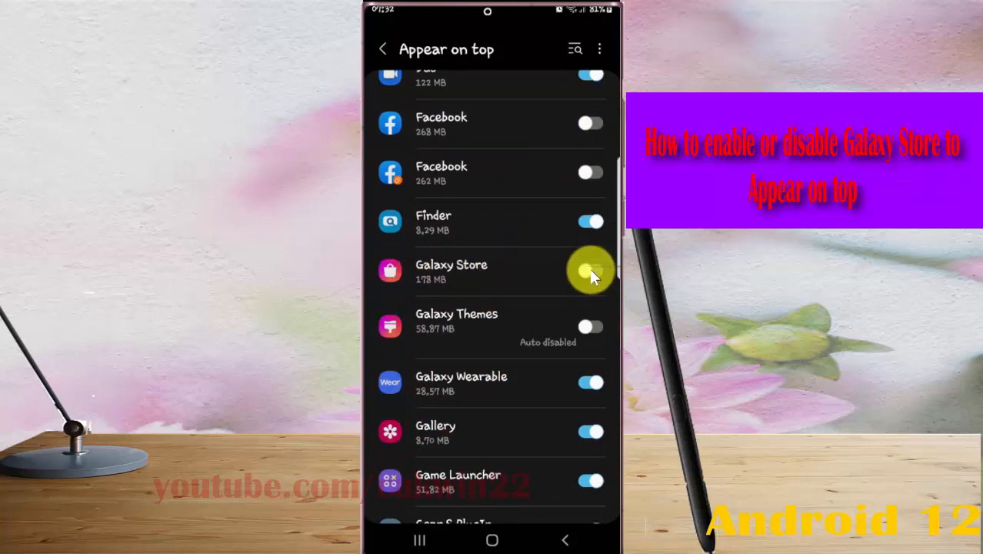
Step: Toggle Galaxy Store's Appear on top switch repeatedly, leaving it disabled
{"action": "left_click", "coordinate": [590, 271]}
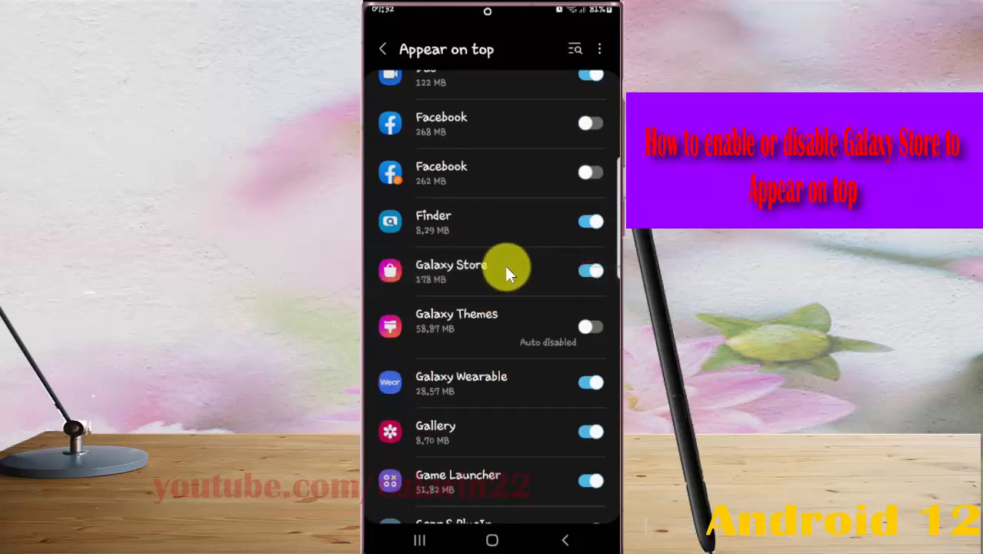
{"action": "left_click", "coordinate": [590, 271]}
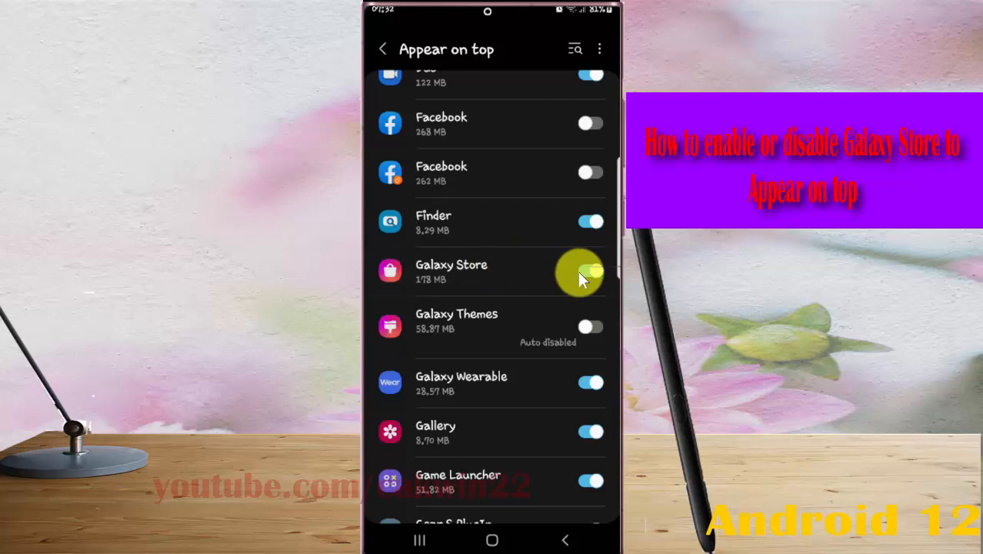
{"action": "left_click", "coordinate": [590, 271]}
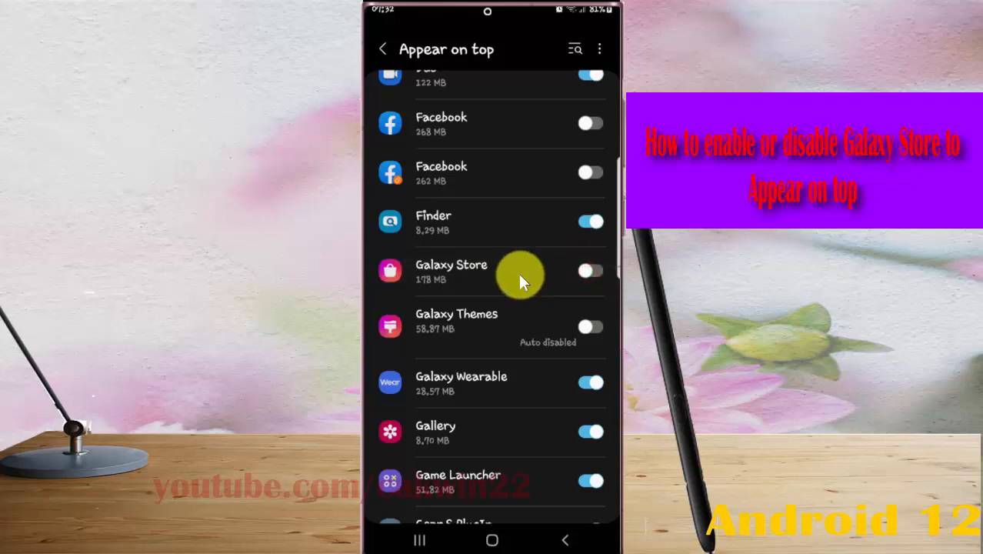
{"action": "left_click", "coordinate": [591, 270]}
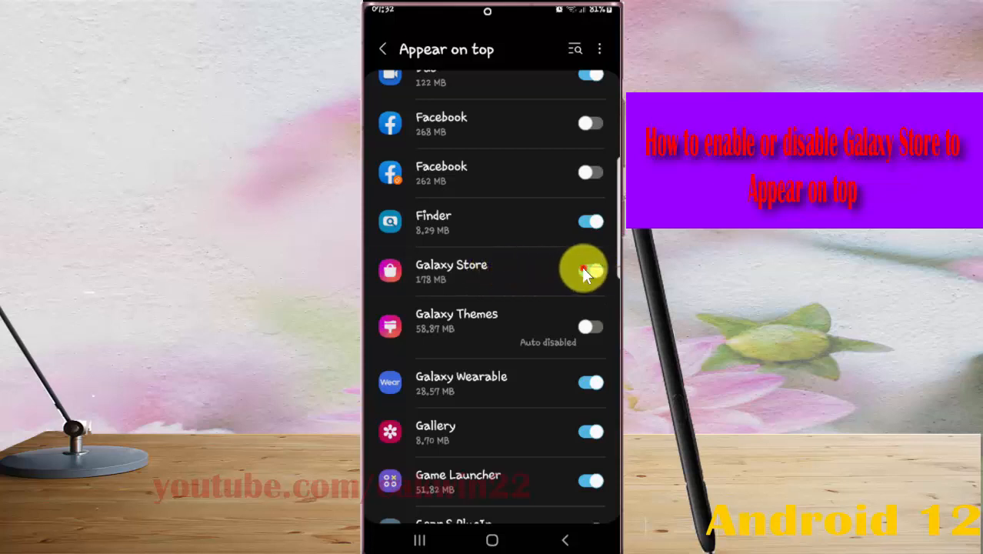
{"action": "left_click", "coordinate": [590, 270]}
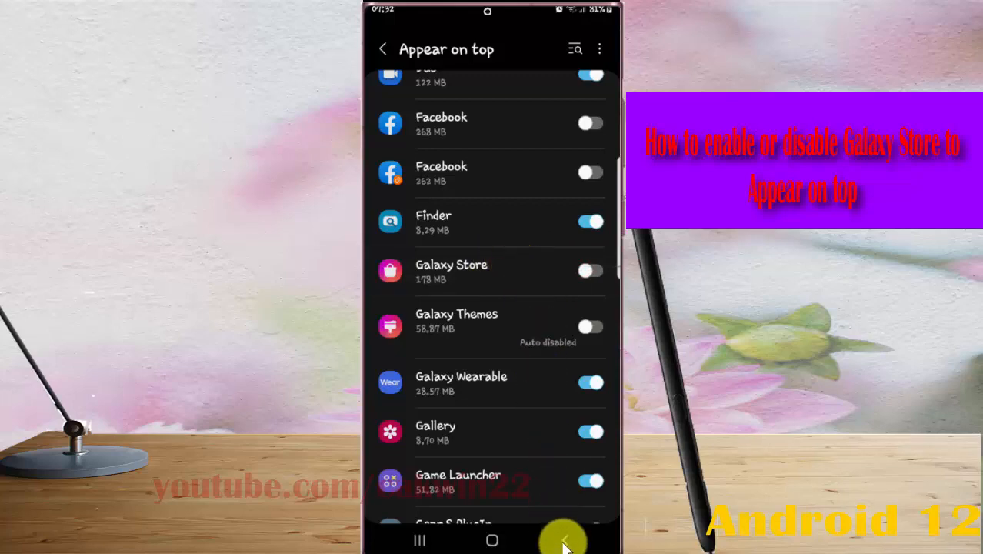